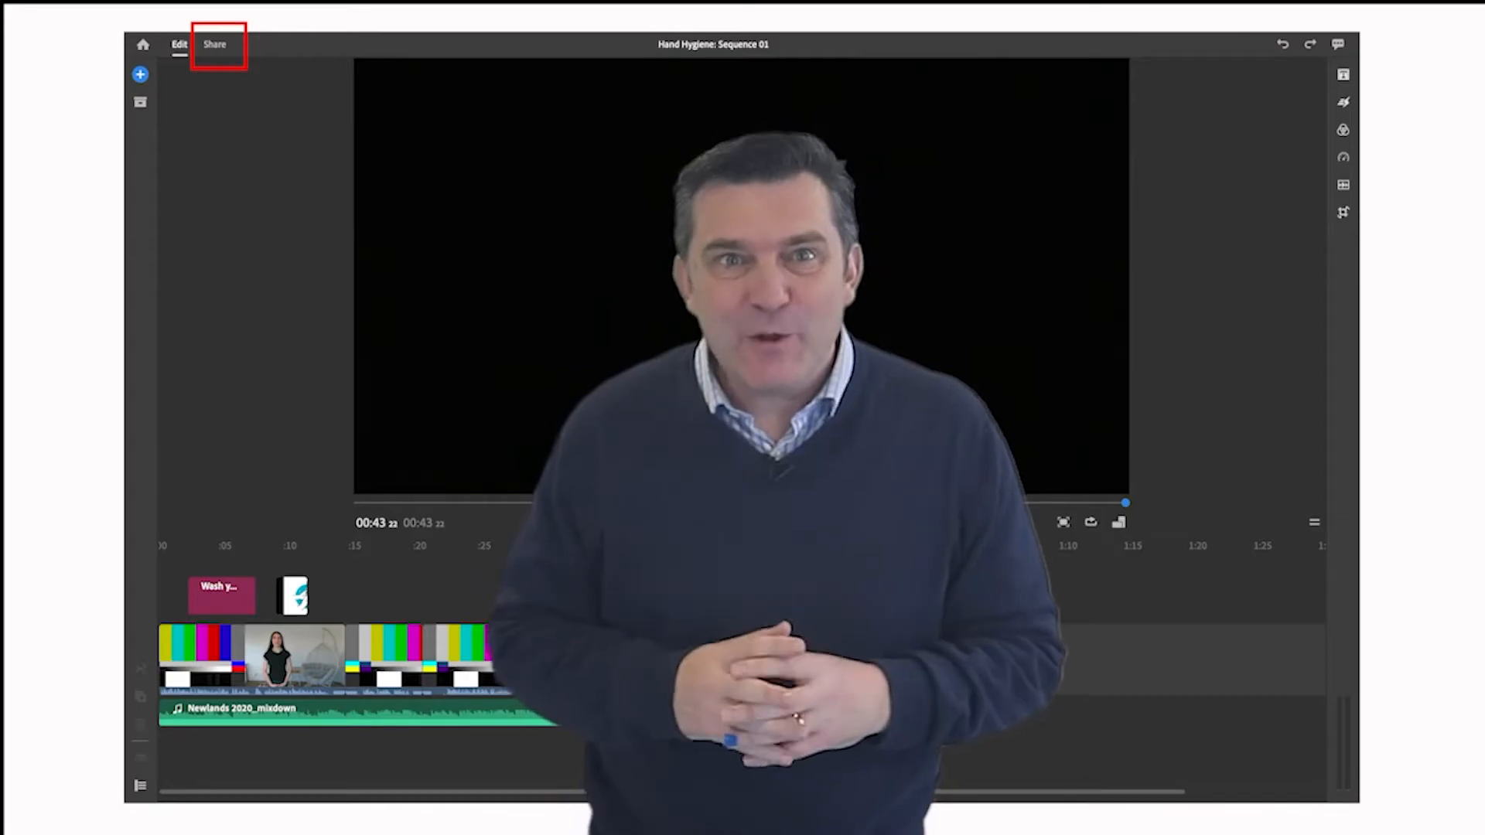
# Step: Show the Share screen with Local export to the computer enabled
pyautogui.click(216, 44)
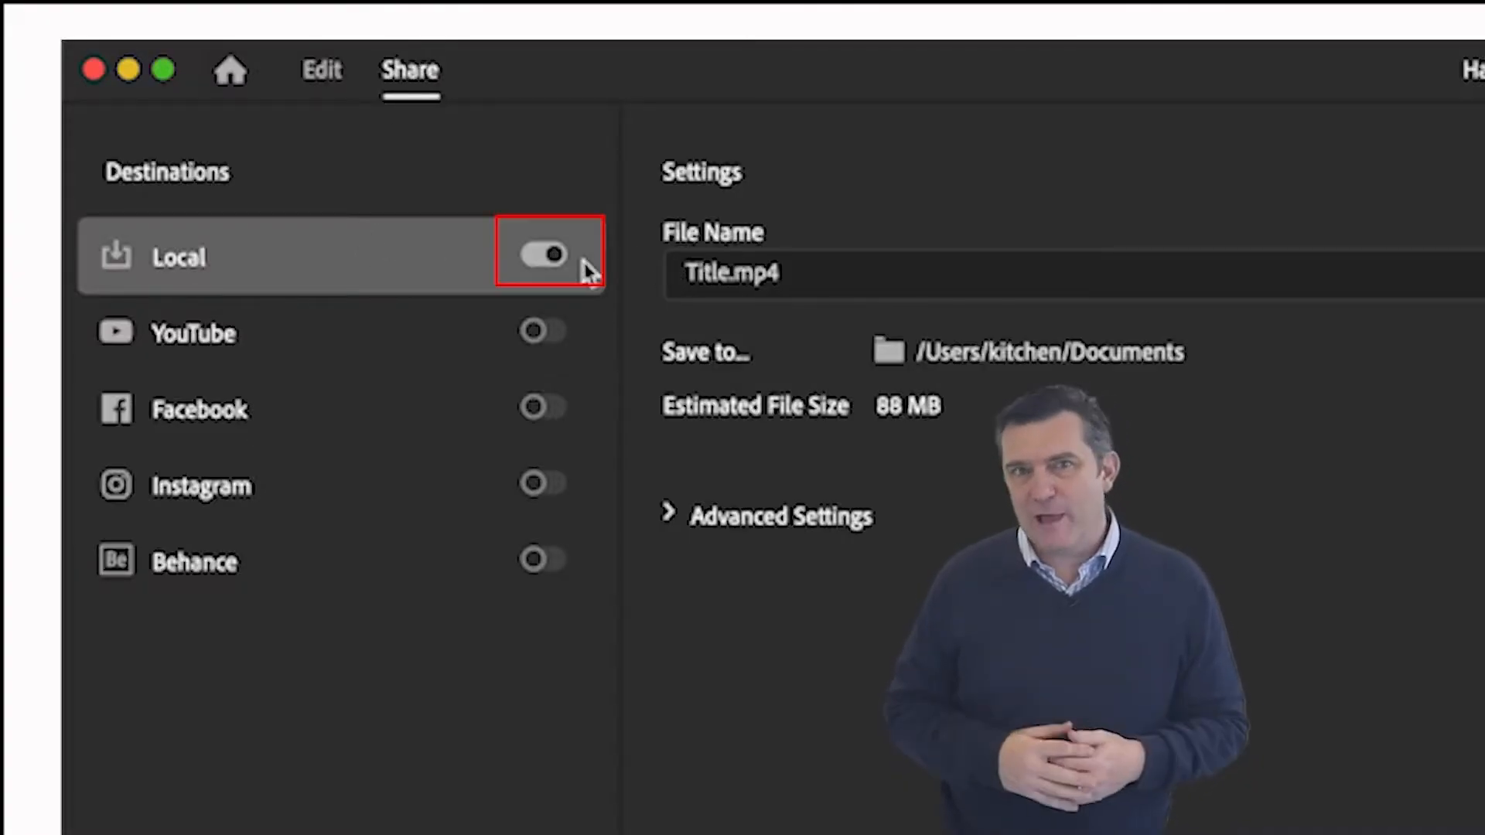
# Step: Rename the export file from Title.mp4 to Wash Hands.mp4
pyautogui.click(713, 275)
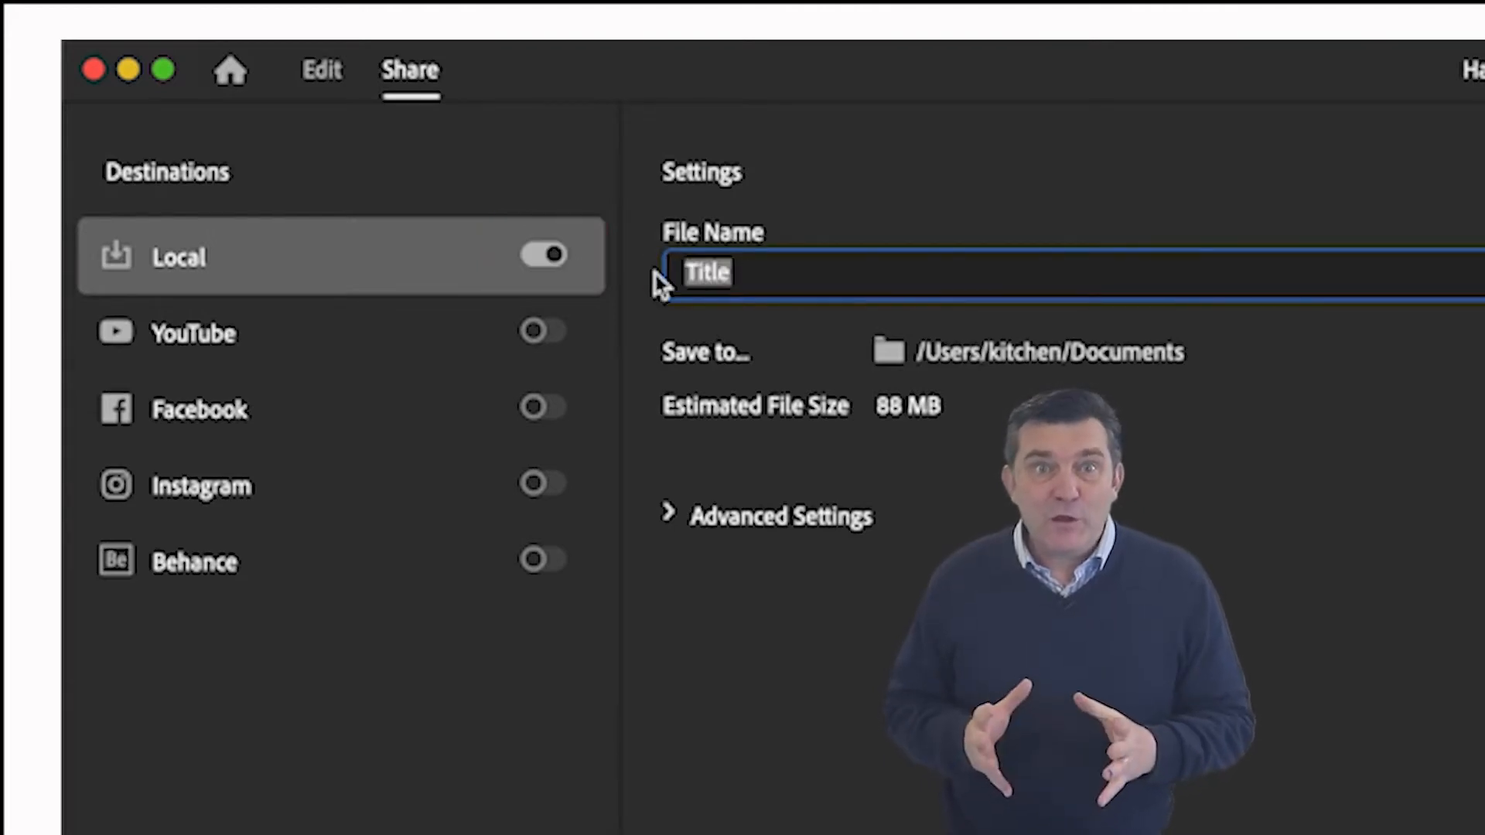
pyautogui.write('Wash Hands.mp4')
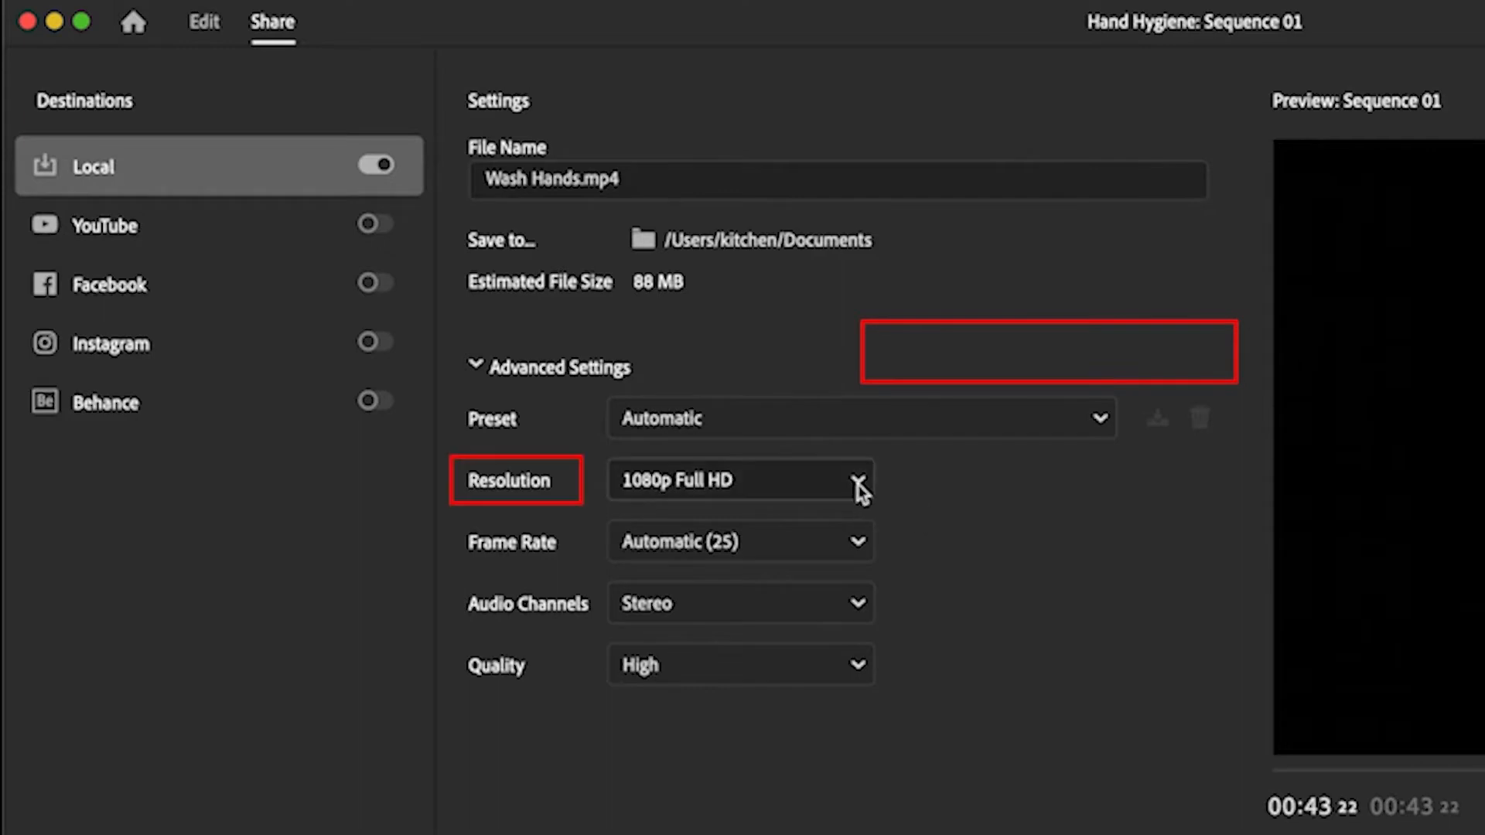
# Step: Set export resolution to 1080p Full HD, keeping Automatic (25) frame rate and stereo audio
pyautogui.click(858, 480)
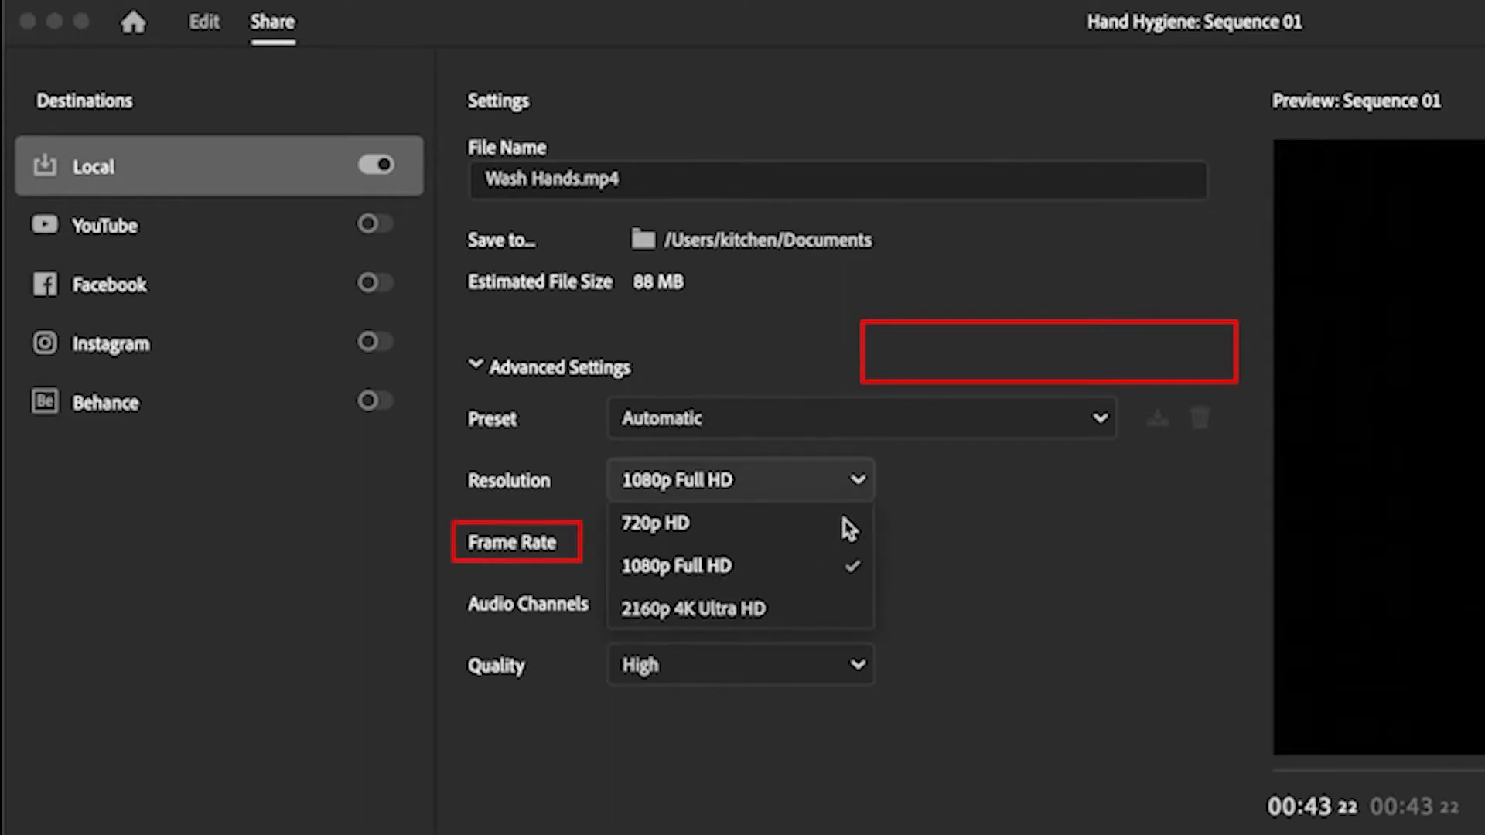
pyautogui.click(677, 566)
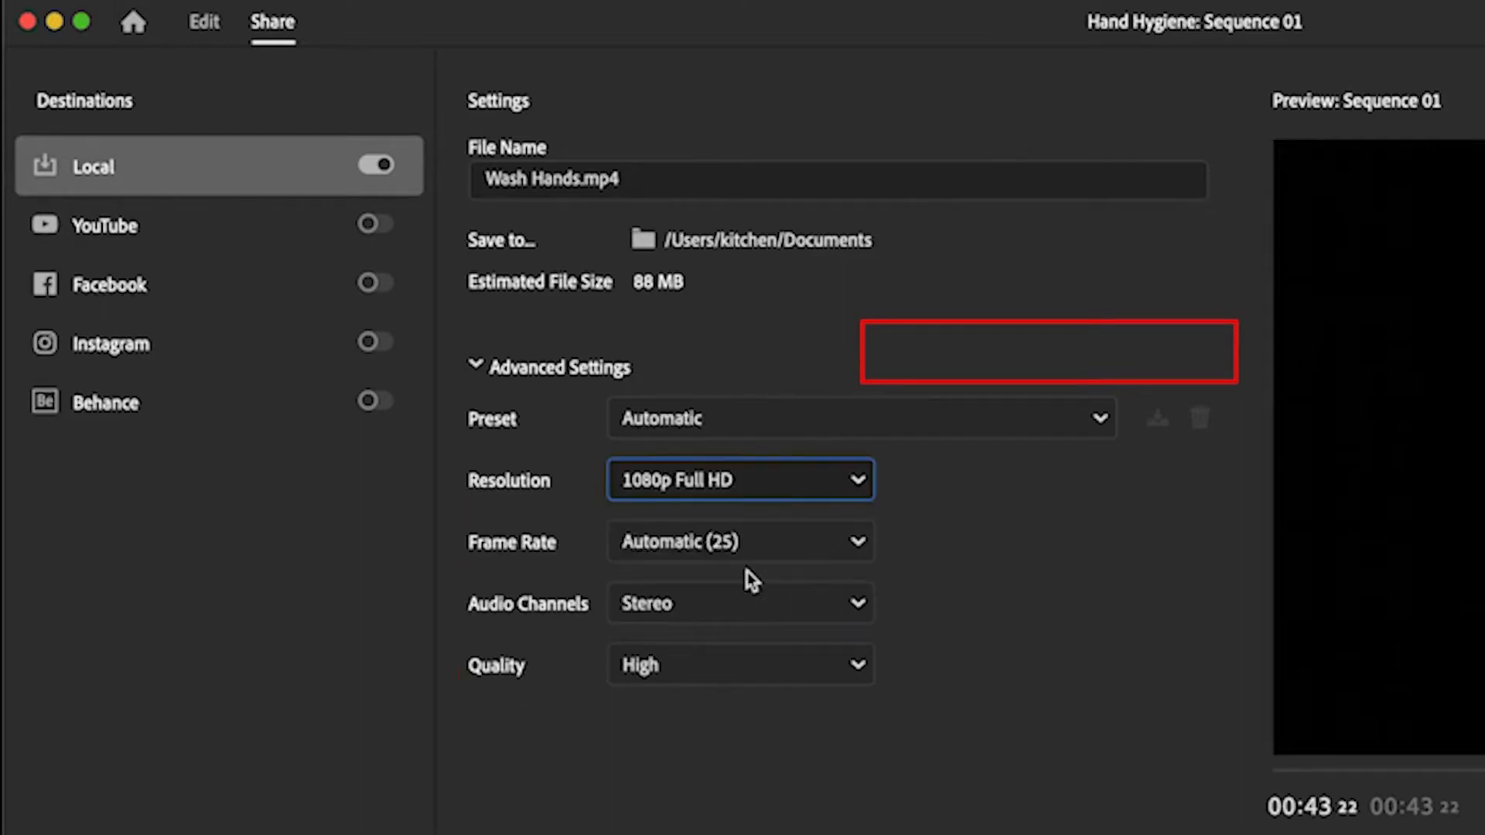
pyautogui.click(739, 480)
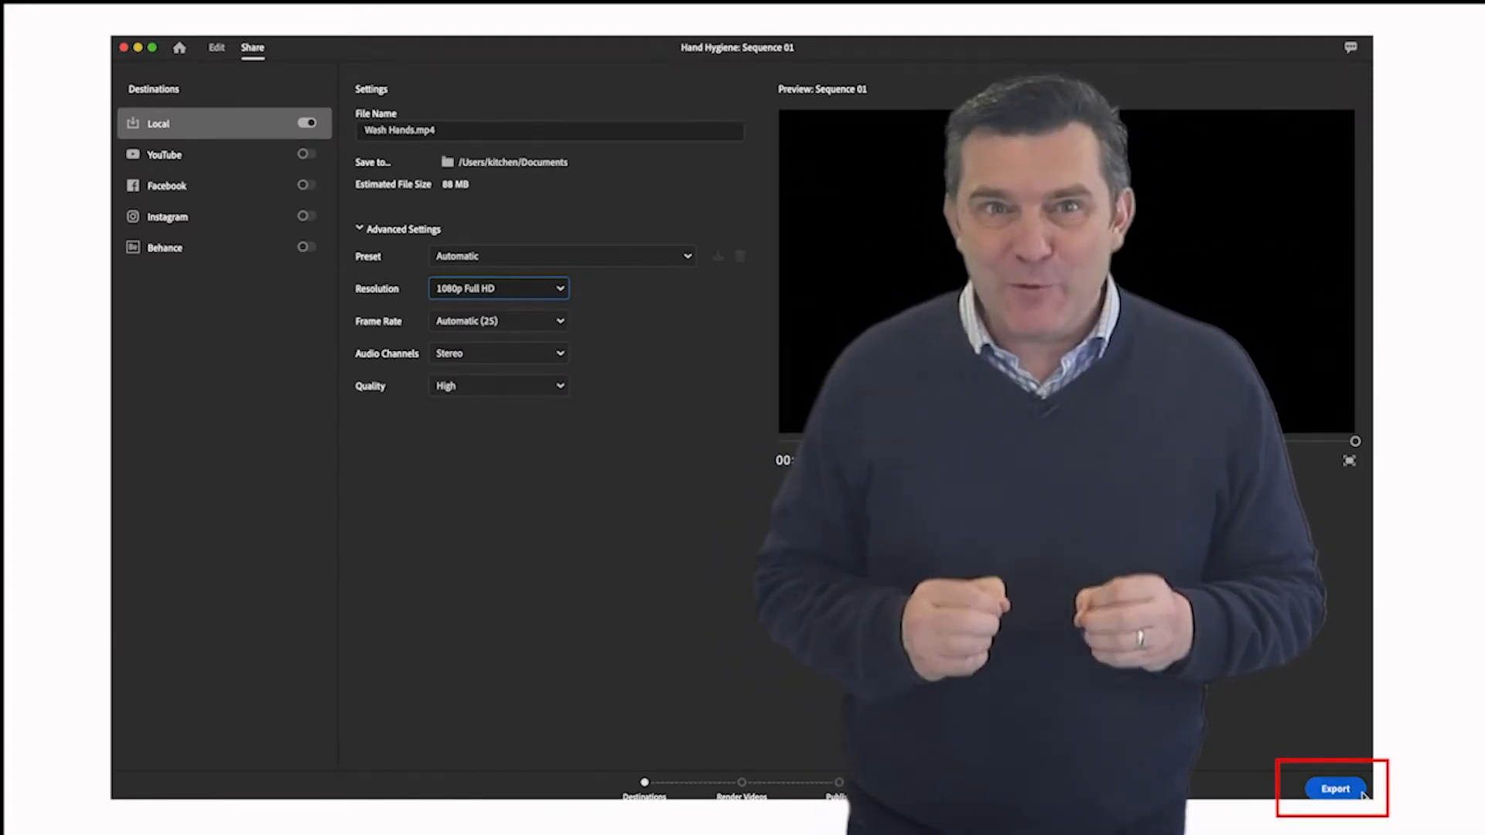
# Step: Start exporting Wash Hands.mp4 to the local computer
pyautogui.click(1331, 789)
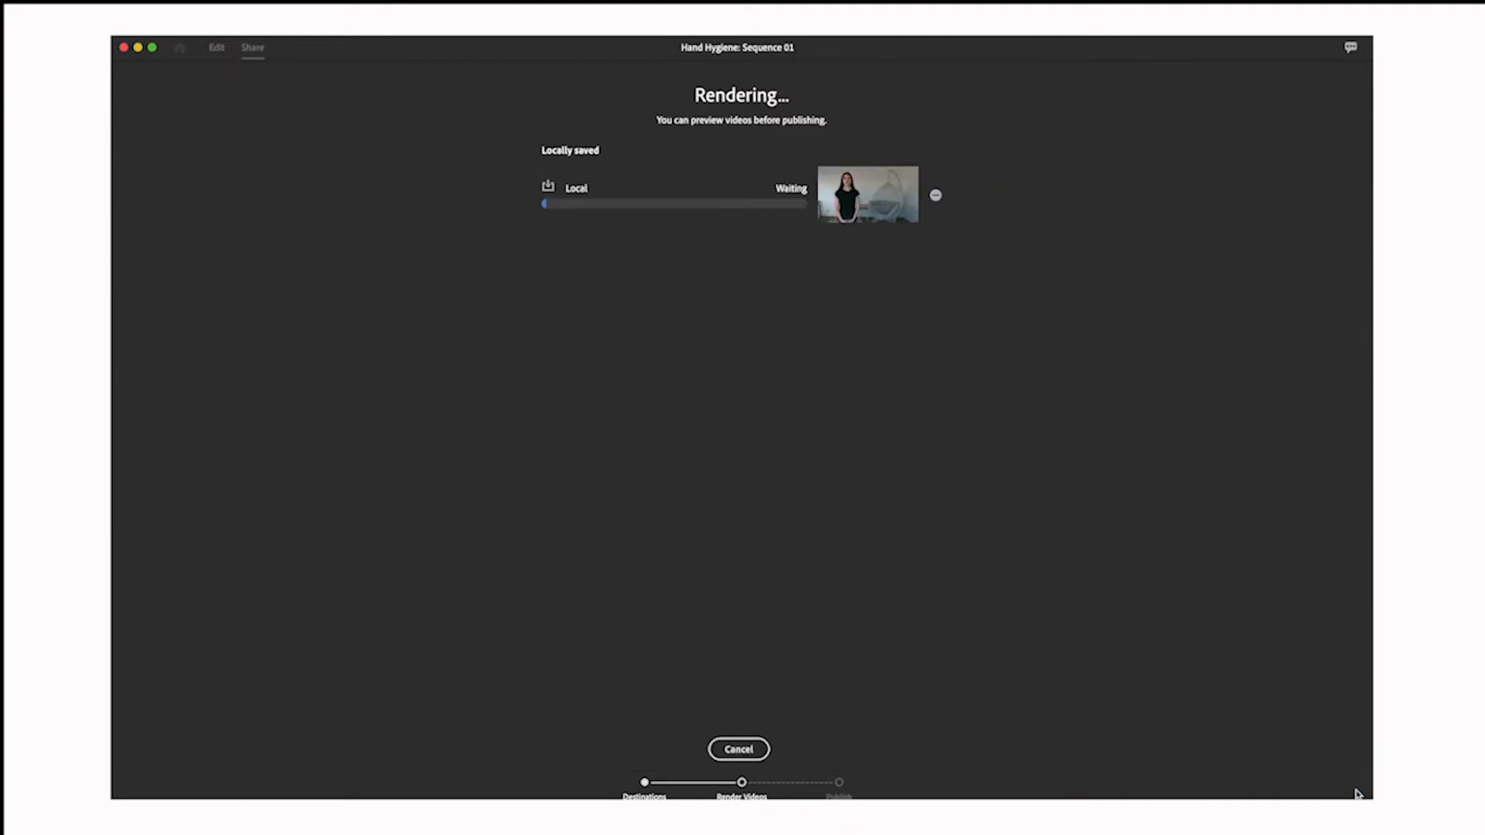